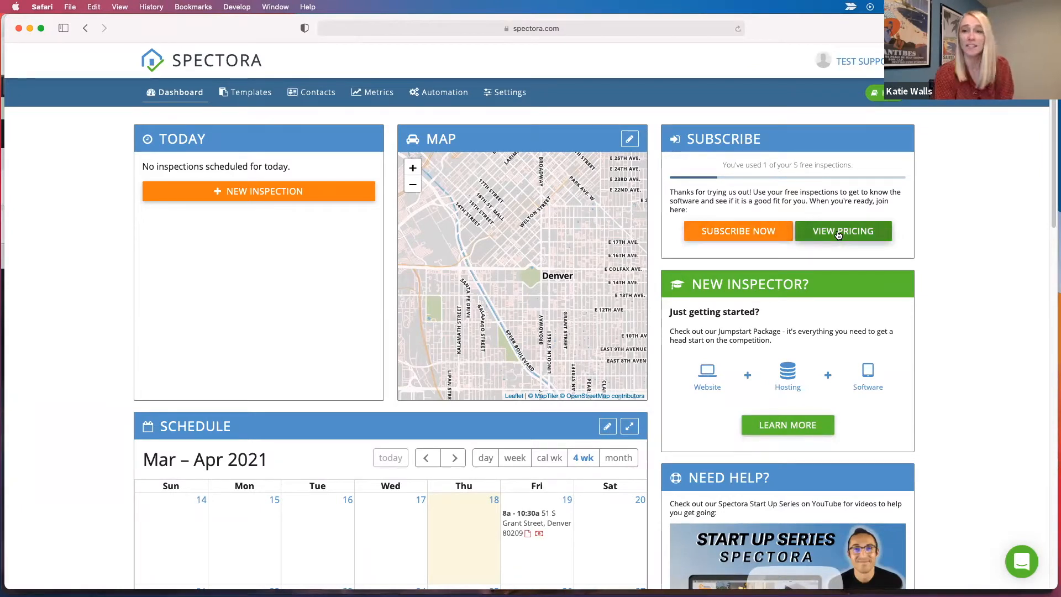
pyautogui.moveTo(666, 257)
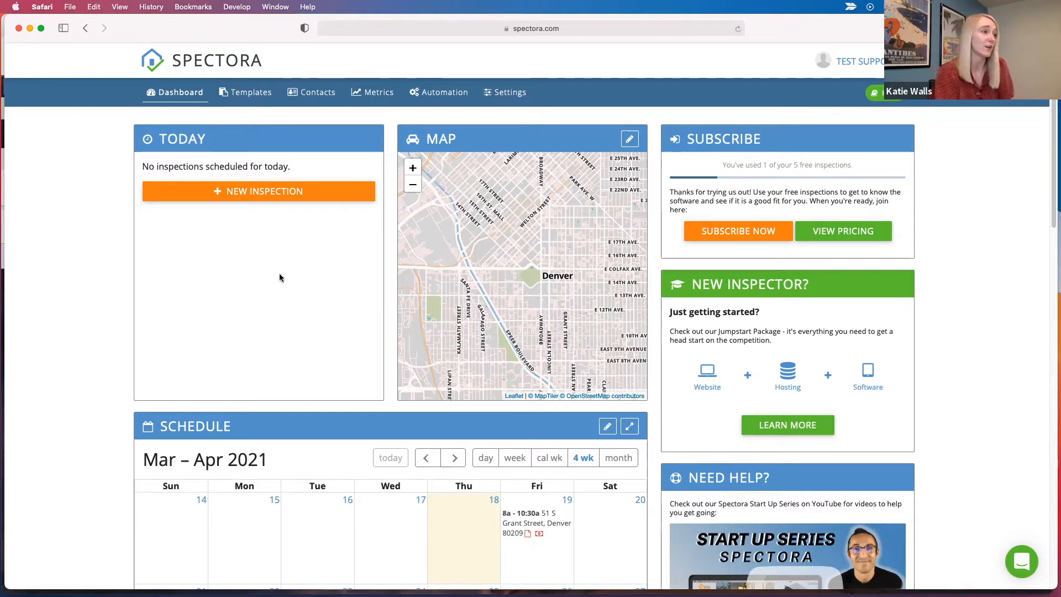
pyautogui.scroll(-3)
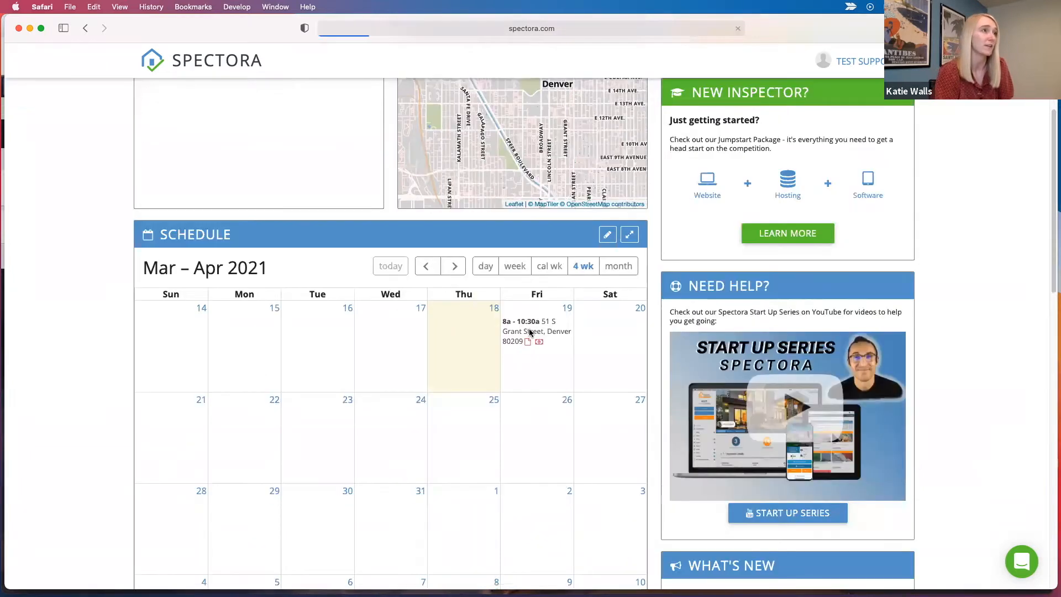
pyautogui.click(537, 330)
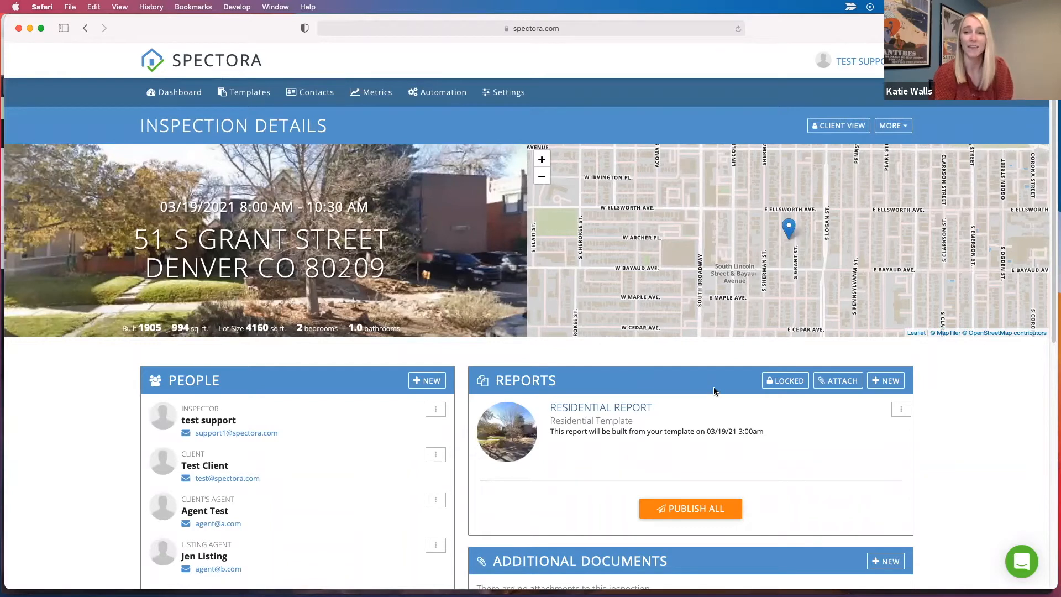
pyautogui.moveTo(728, 383)
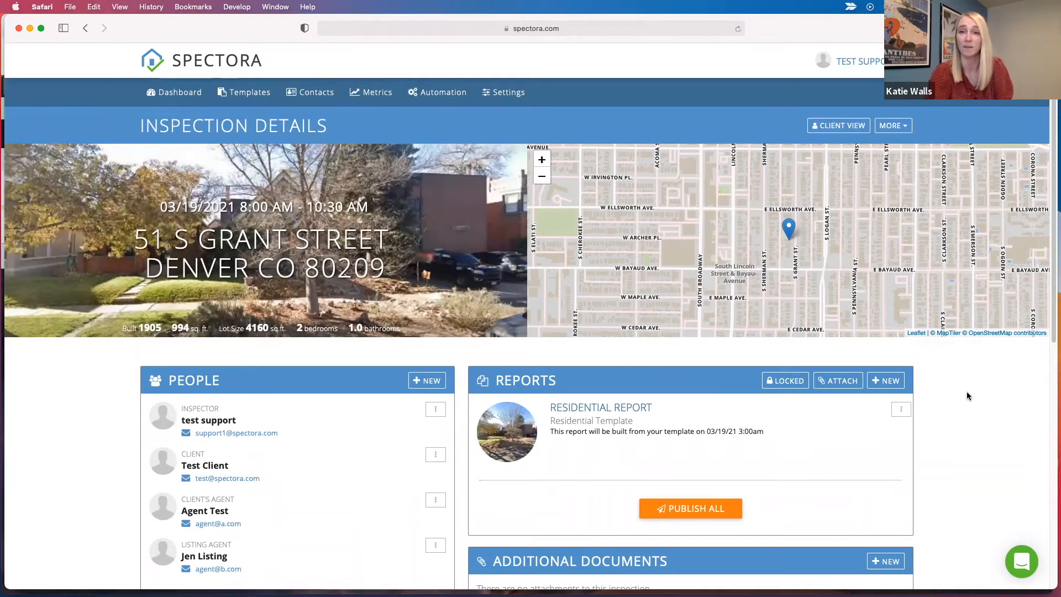
pyautogui.moveTo(784, 516)
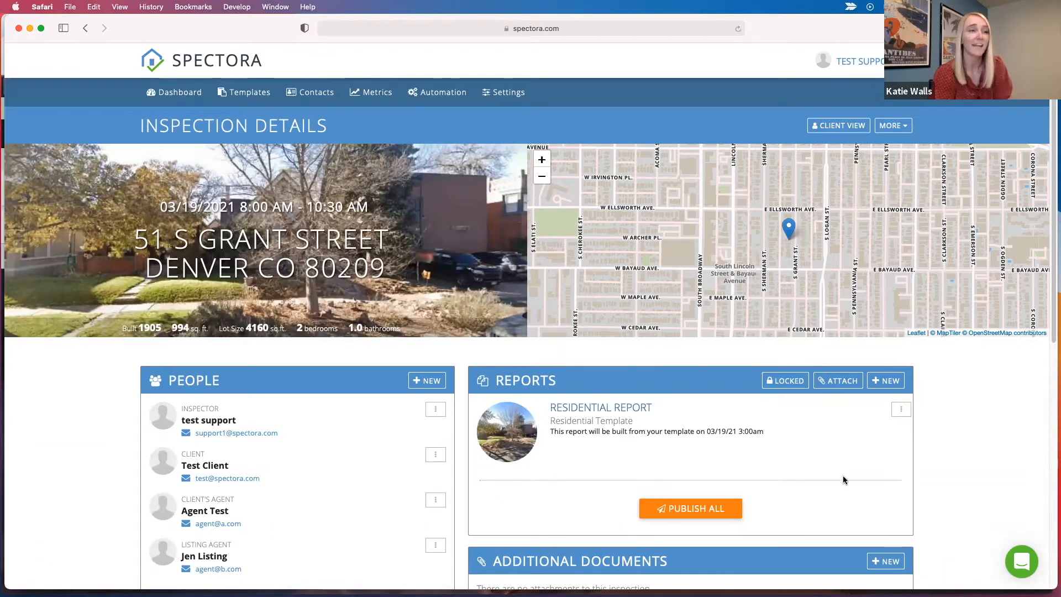
# Step: Build the residential report now from its template via the report's options menu
pyautogui.click(901, 409)
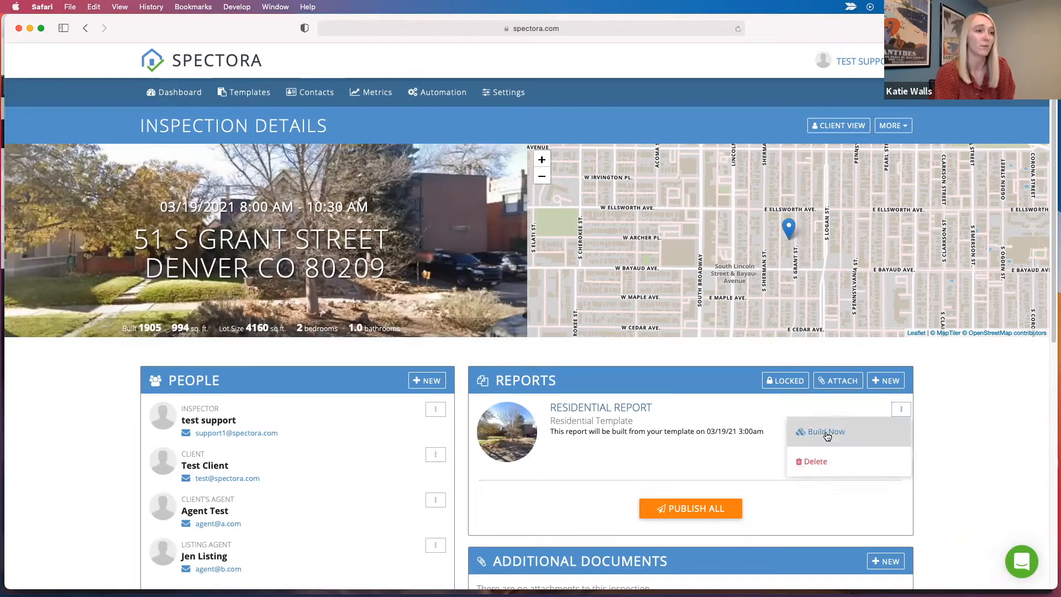
pyautogui.click(825, 432)
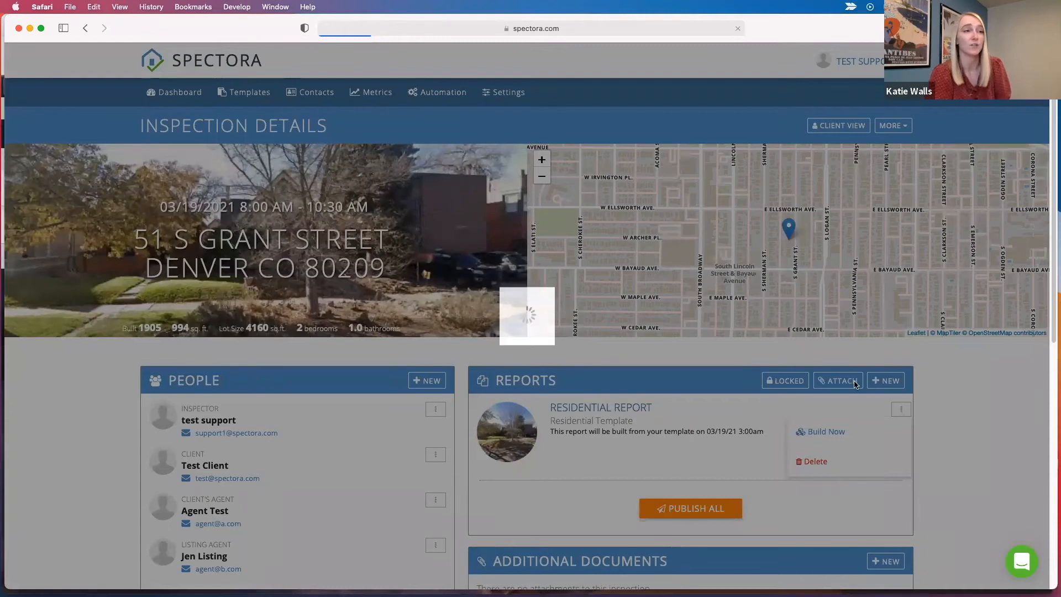
pyautogui.click(825, 431)
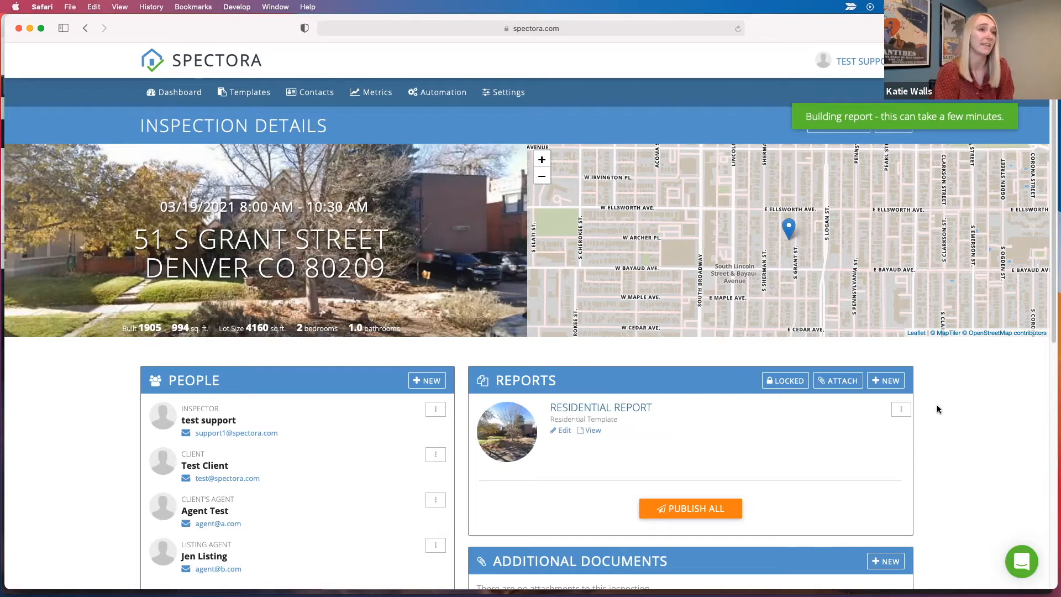
# Step: Delete the test inspection via More > Delete and confirm, leaving 0 of 5 free inspections used
pyautogui.click(893, 125)
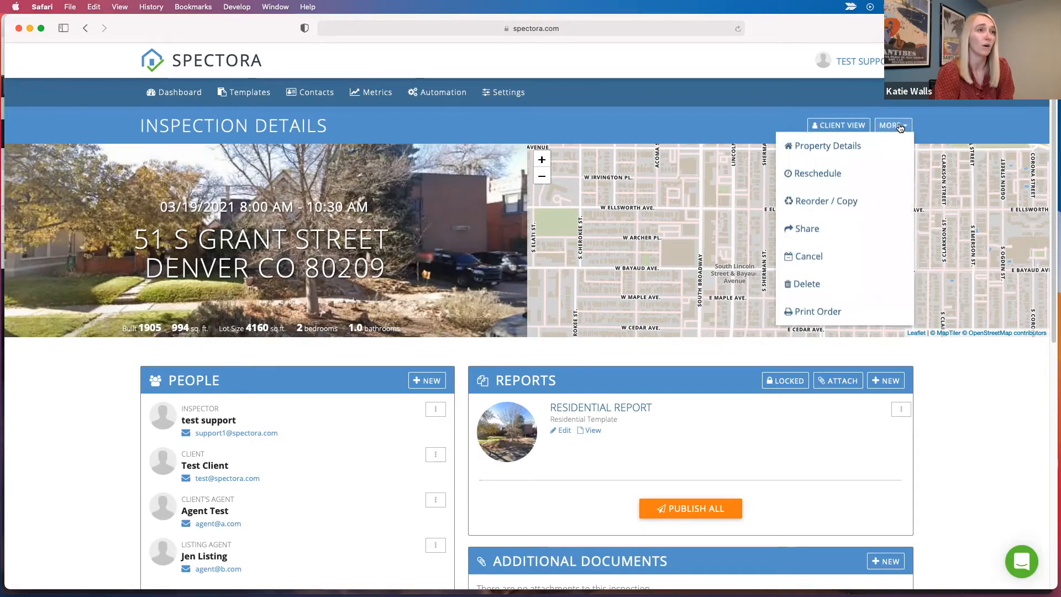
pyautogui.click(807, 285)
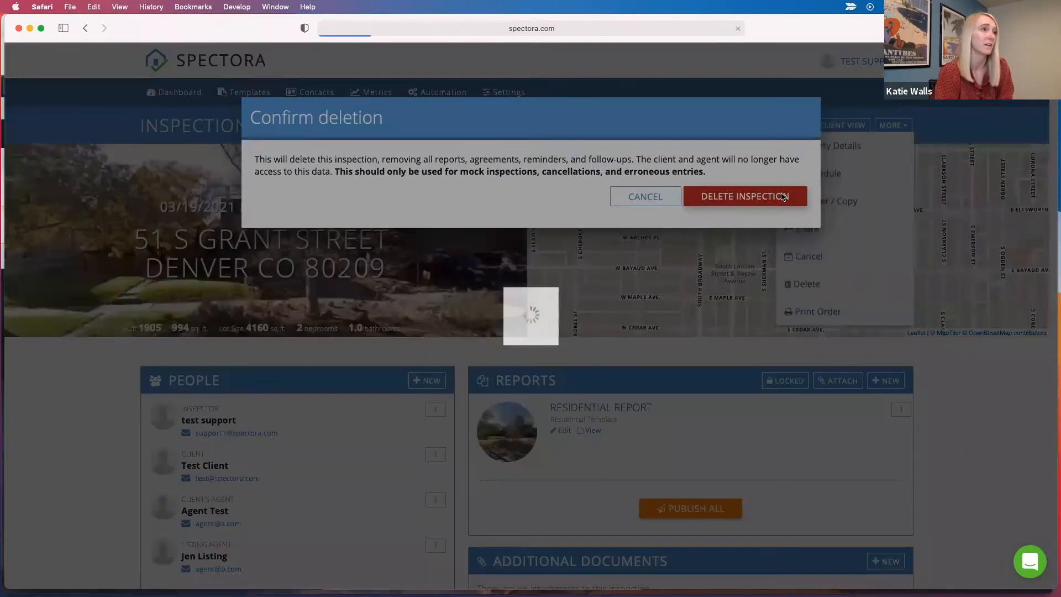
pyautogui.click(744, 196)
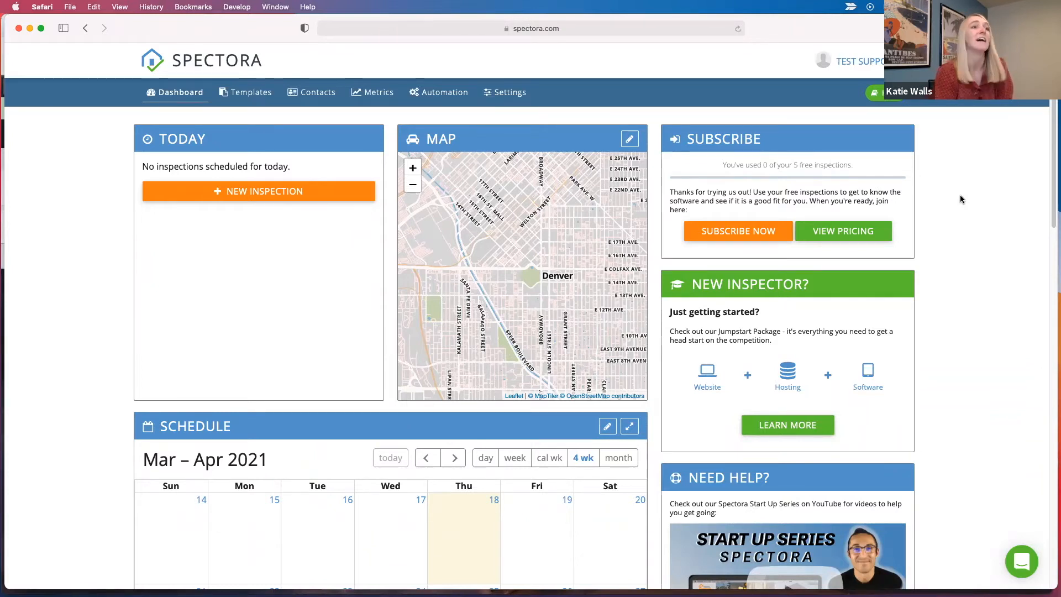
pyautogui.moveTo(873, 168)
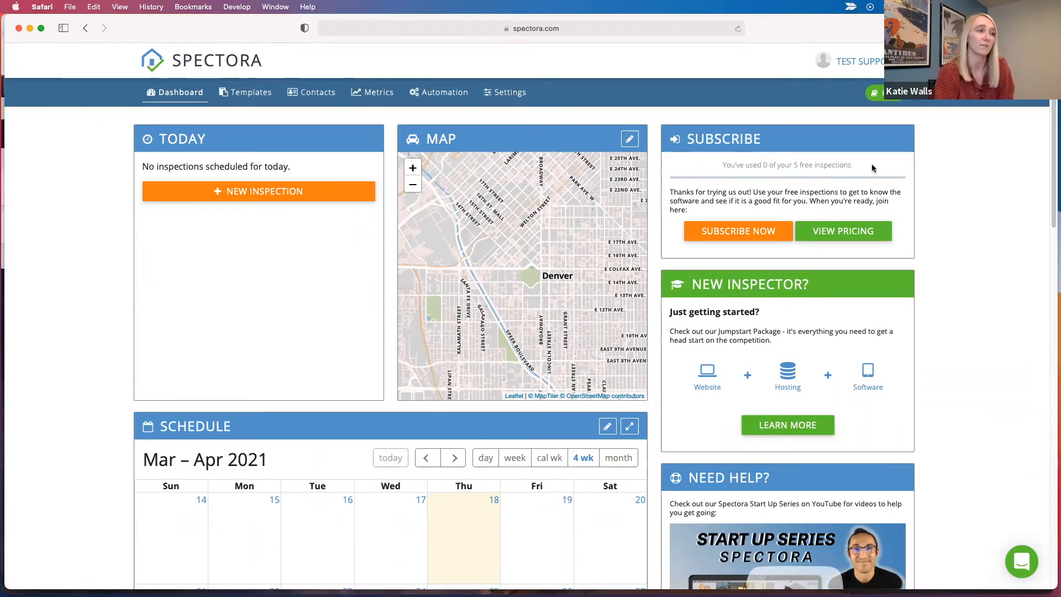
pyautogui.moveTo(535, 155)
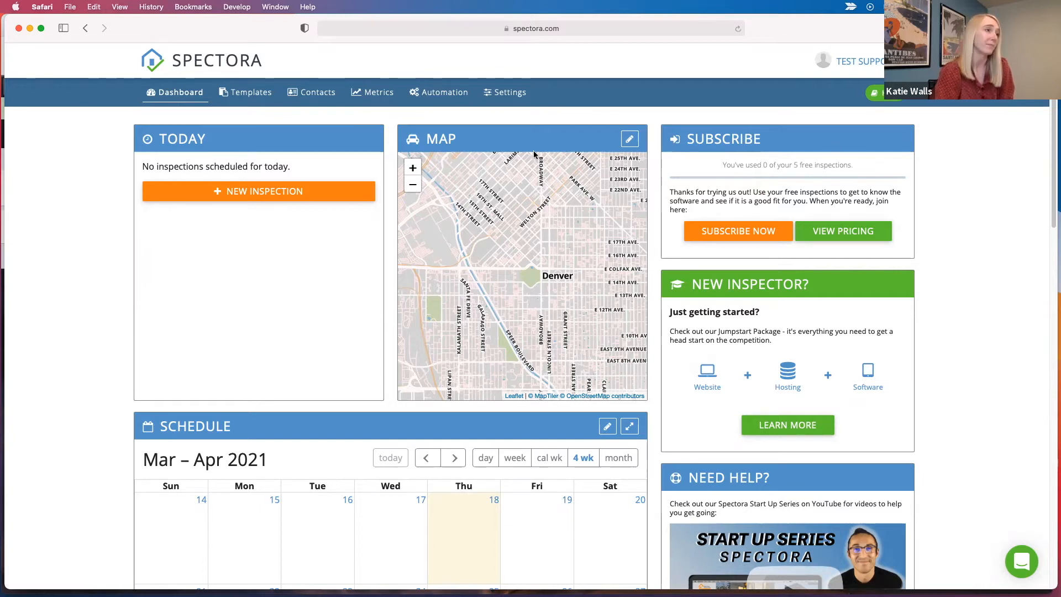
pyautogui.moveTo(258, 97)
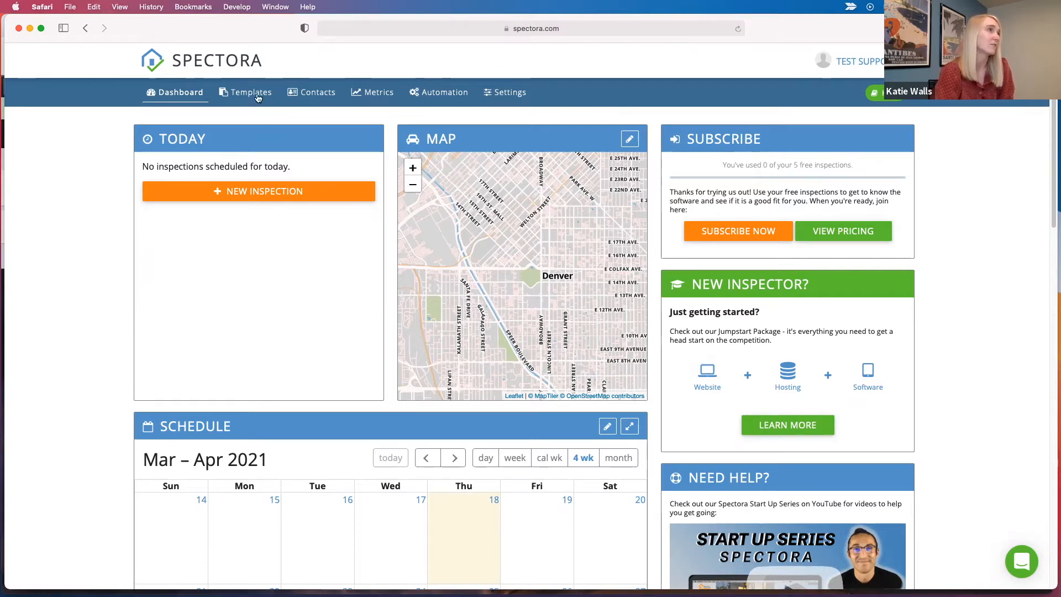
# Step: Browse the Template Center's community templates and add the featured home-inspection template
pyautogui.click(251, 92)
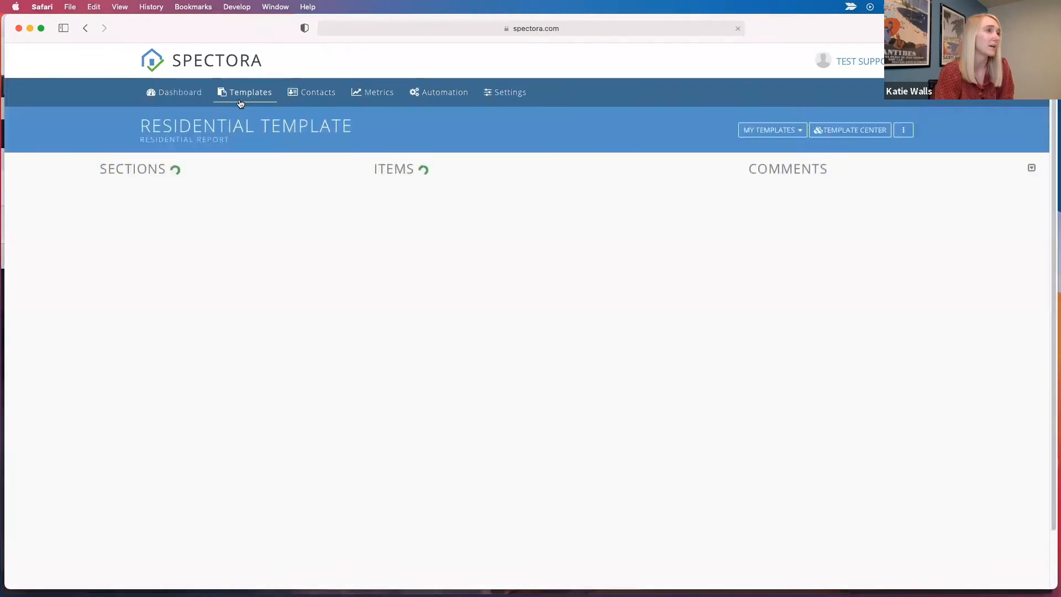
pyautogui.click(251, 92)
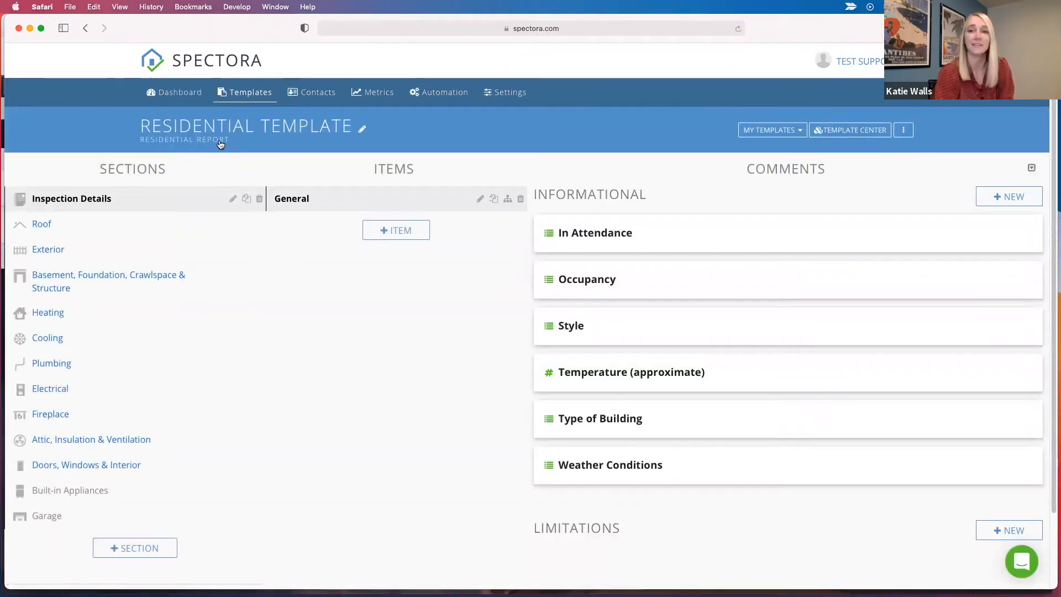
pyautogui.moveTo(850, 130)
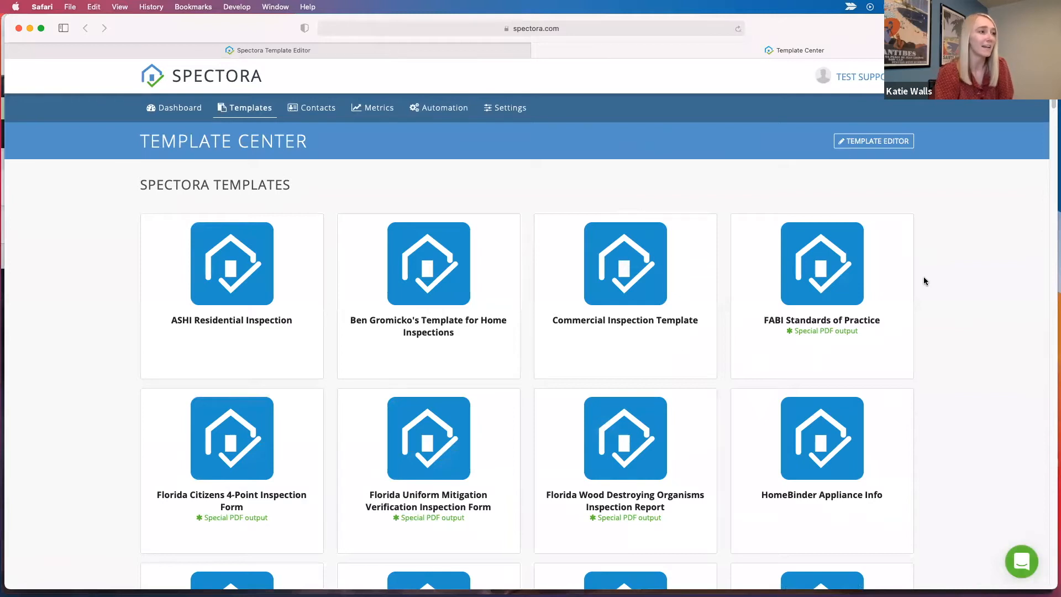
pyautogui.scroll(-3)
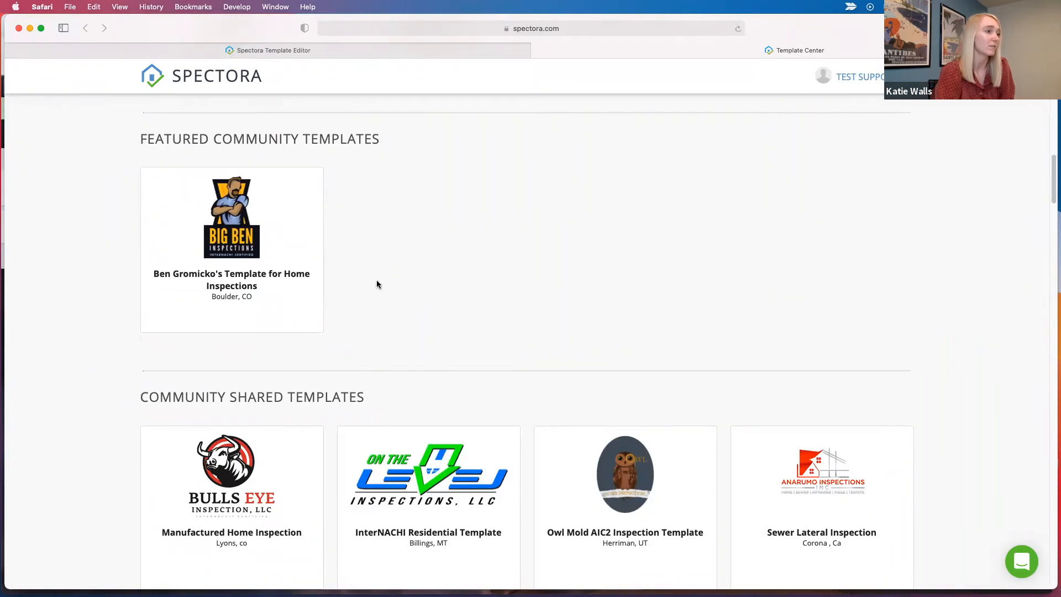
pyautogui.scroll(-3)
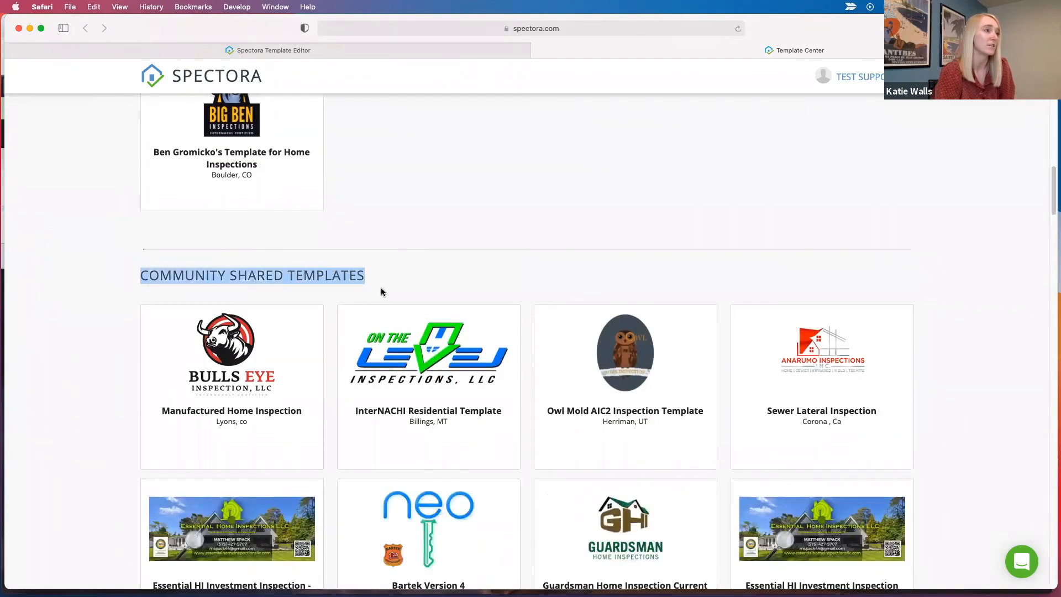
pyautogui.scroll(-3)
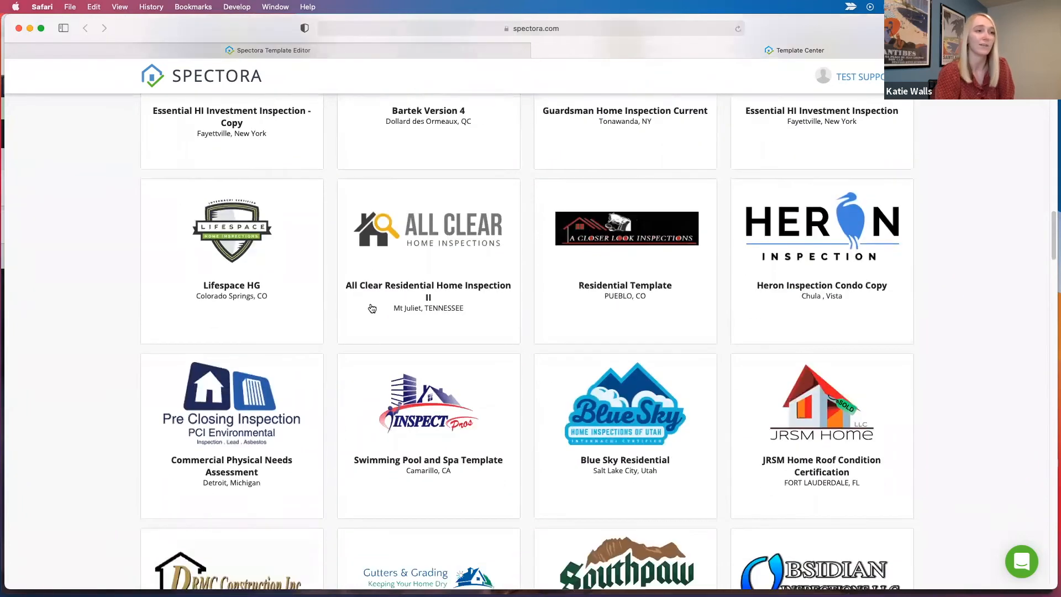
pyautogui.scroll(-3)
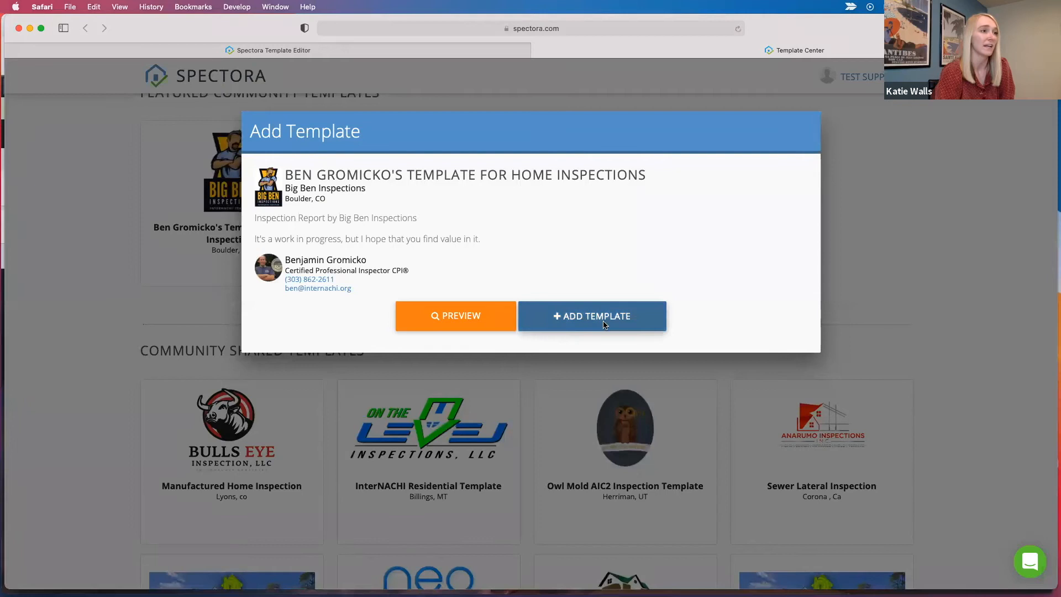
pyautogui.click(591, 316)
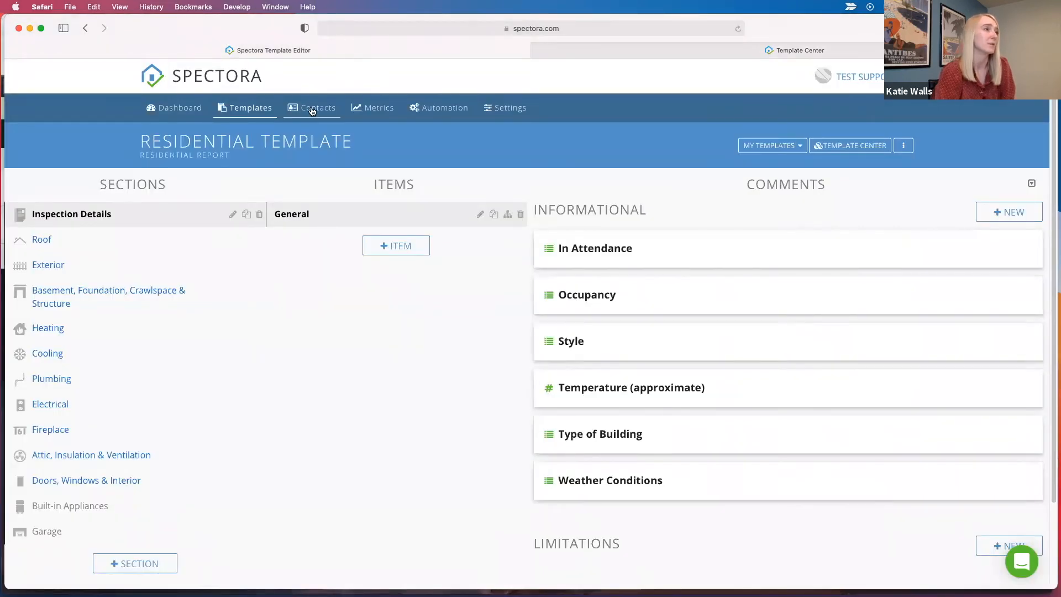
# Step: View the contacts list with two agents, then the Metrics page's demo inspection and referral charts
pyautogui.click(315, 107)
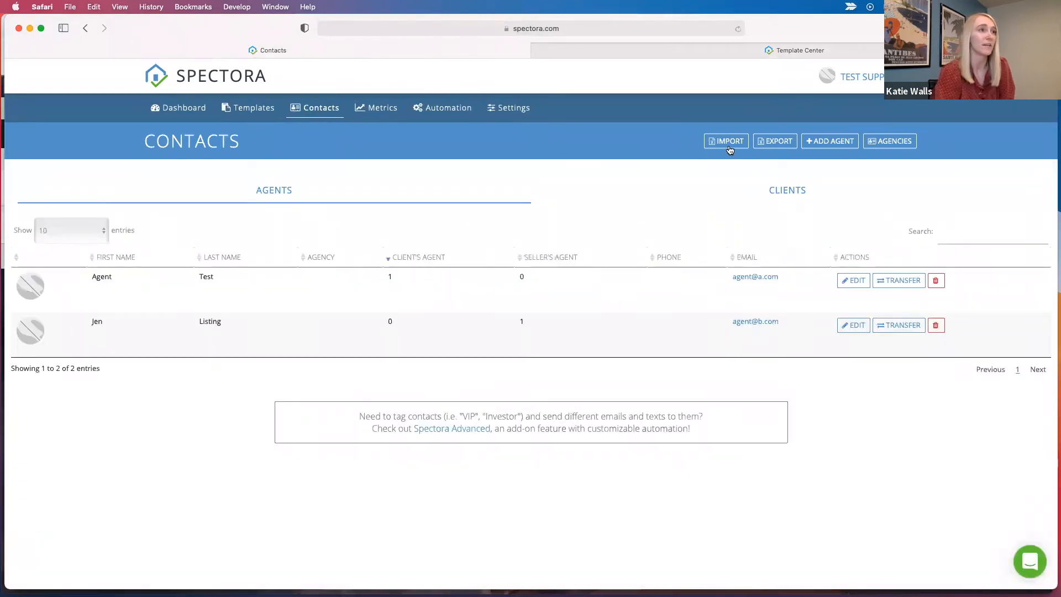
pyautogui.moveTo(725, 141)
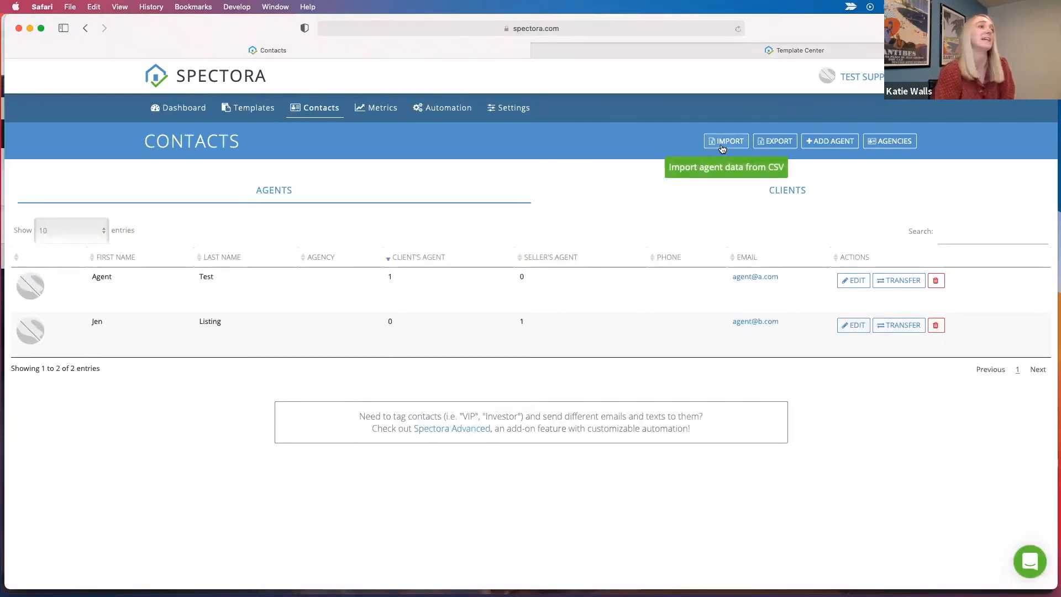
pyautogui.moveTo(375, 100)
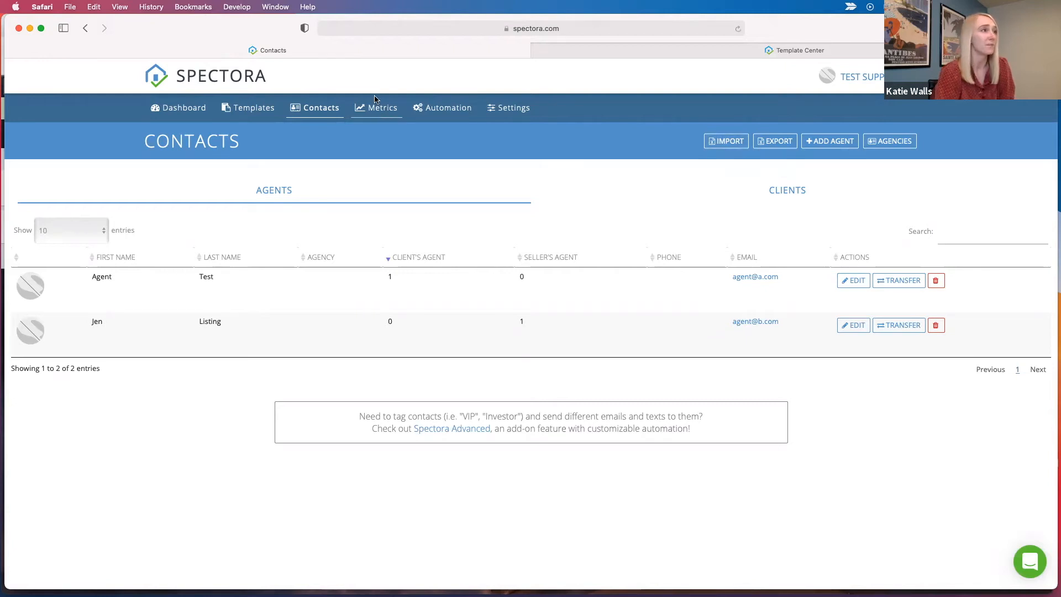
pyautogui.click(376, 107)
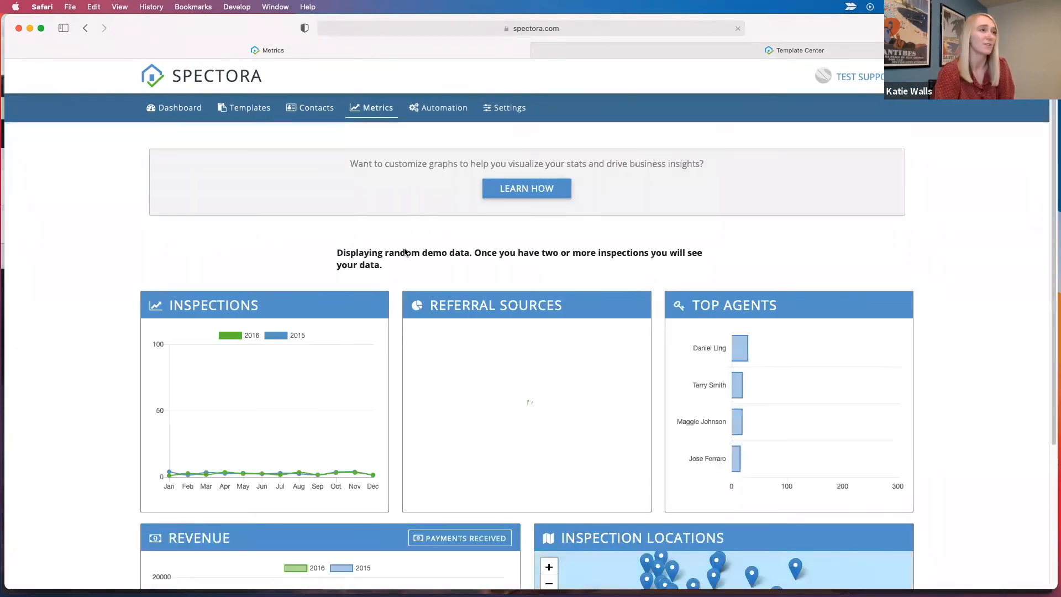
pyautogui.scroll(-3)
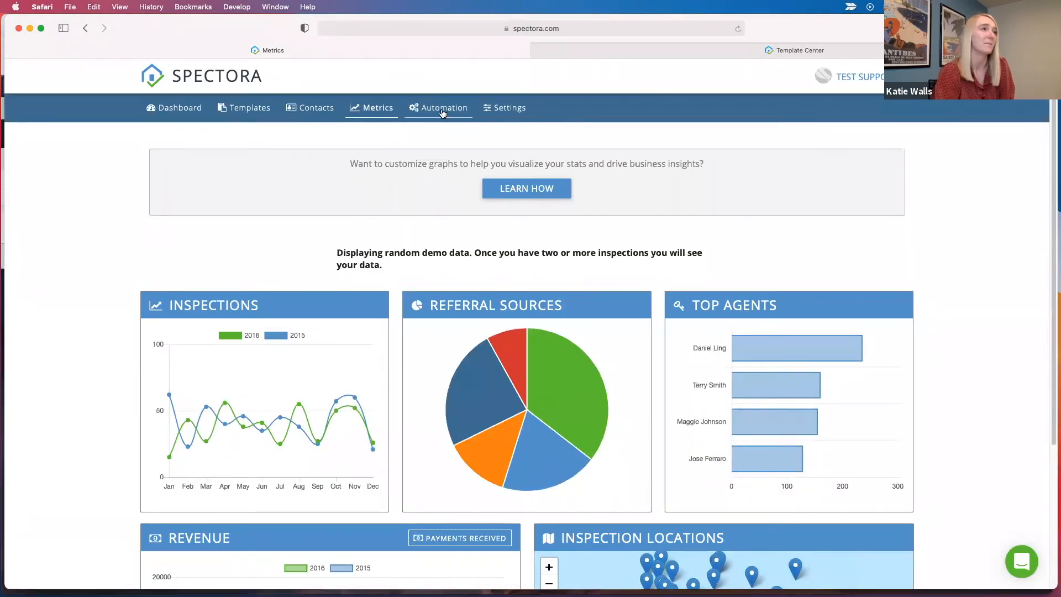
# Step: Expand the Scheduling section on the Automation page to see its notifications
pyautogui.click(443, 108)
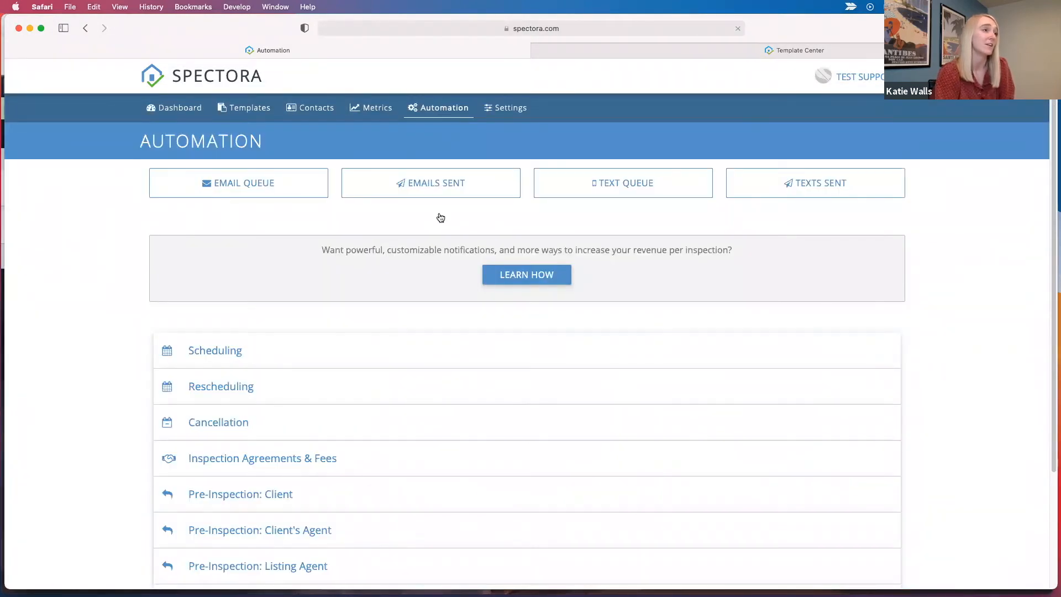
pyautogui.scroll(-3)
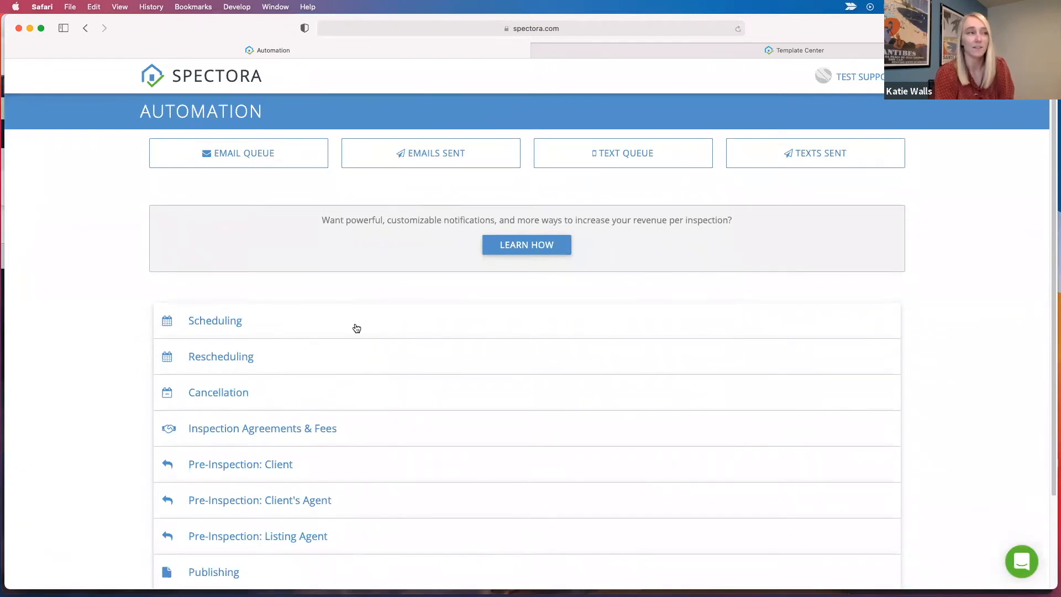
pyautogui.click(214, 321)
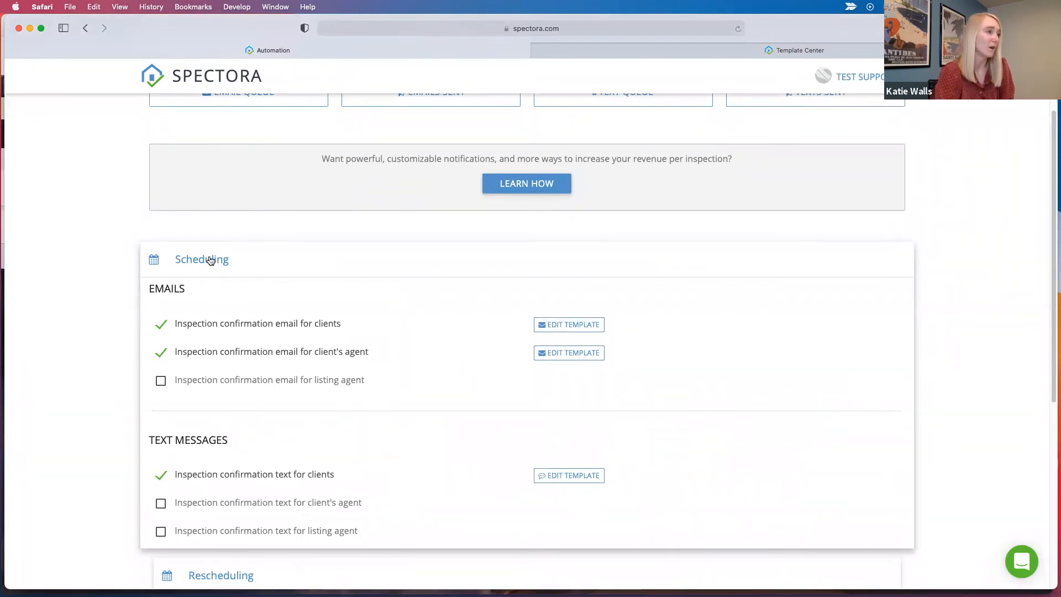
pyautogui.doubleClick(167, 288)
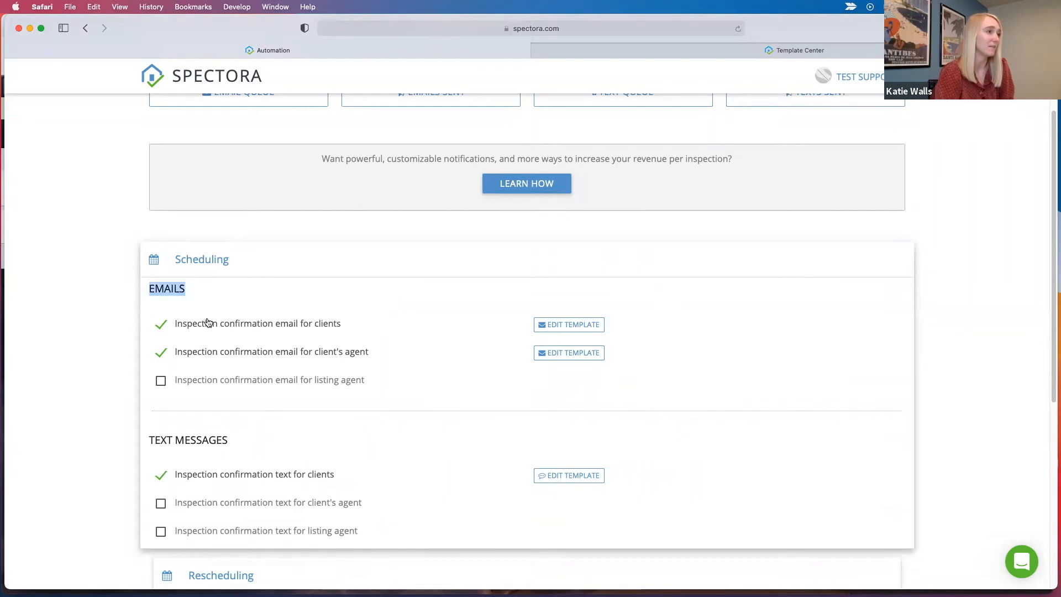
pyautogui.moveTo(640, 338)
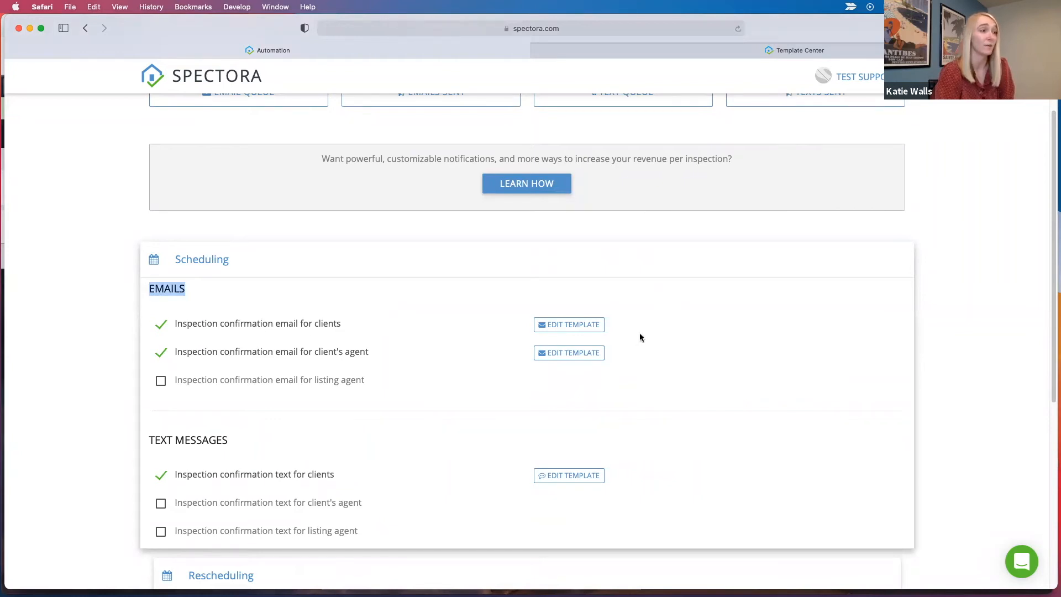
# Step: View the client confirmation email template, then go to the Settings overview
pyautogui.click(568, 324)
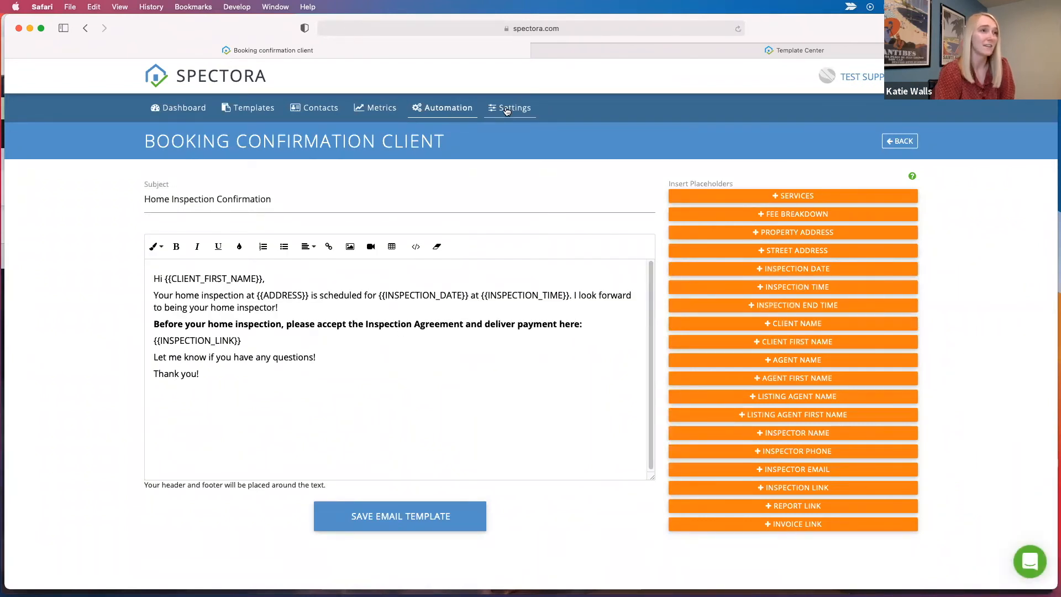
pyautogui.click(508, 107)
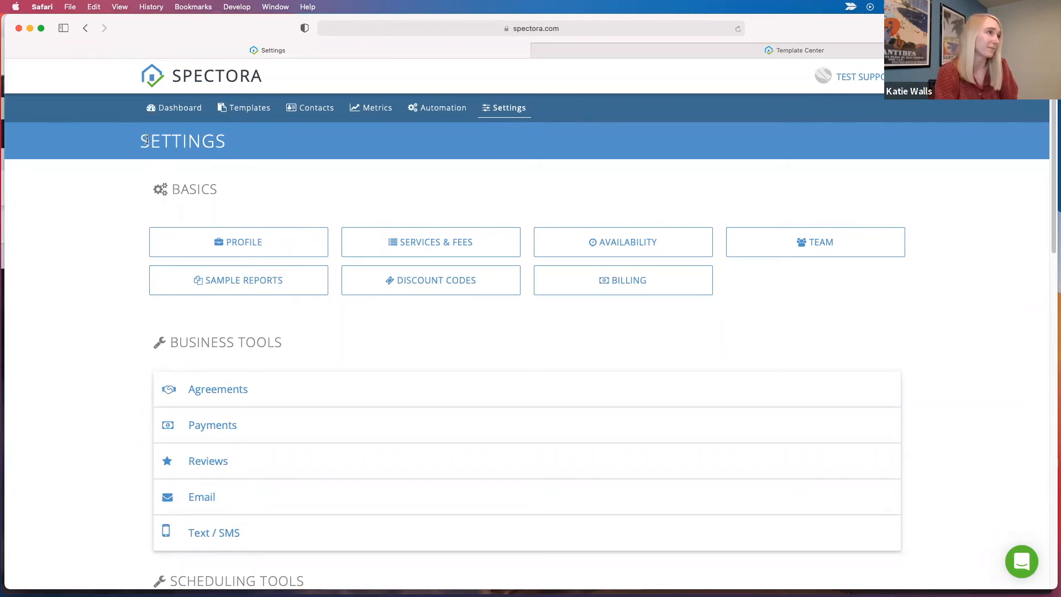
# Step: Scroll through the Settings categories and return to the Dashboard
pyautogui.scroll(-3)
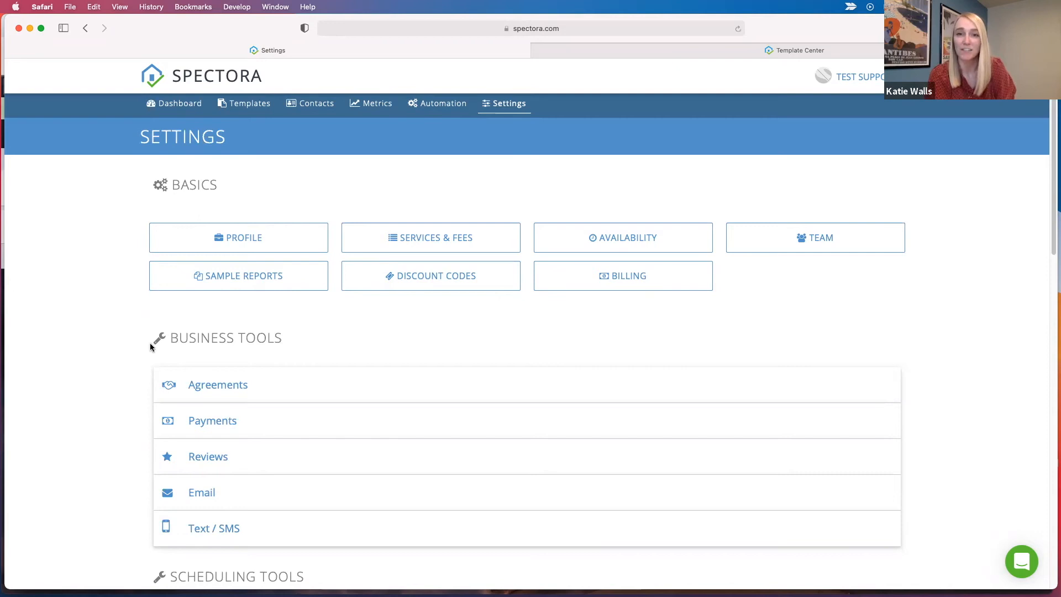
pyautogui.scroll(-3)
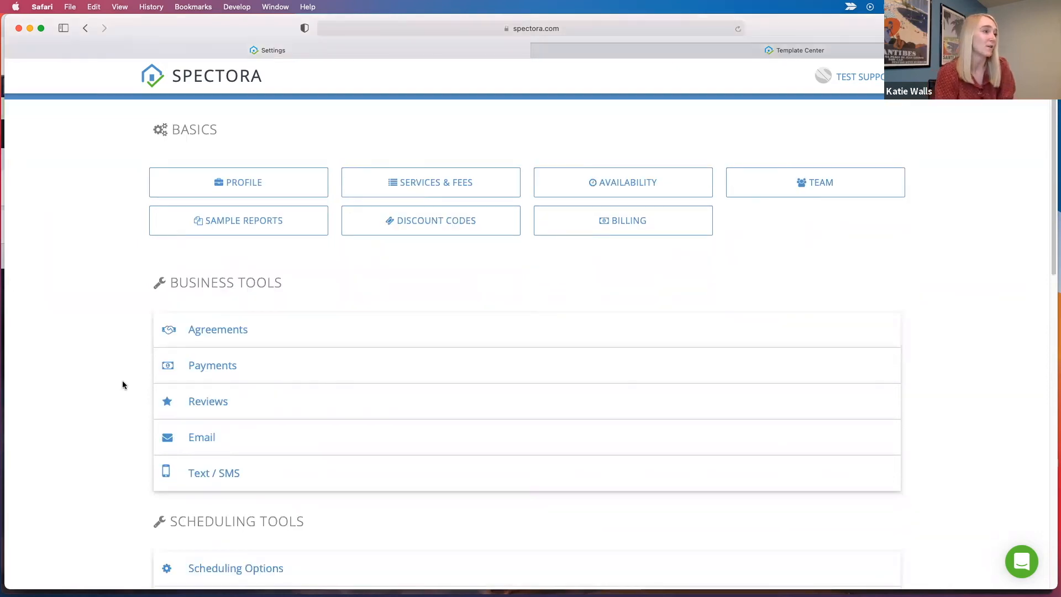
pyautogui.scroll(-3)
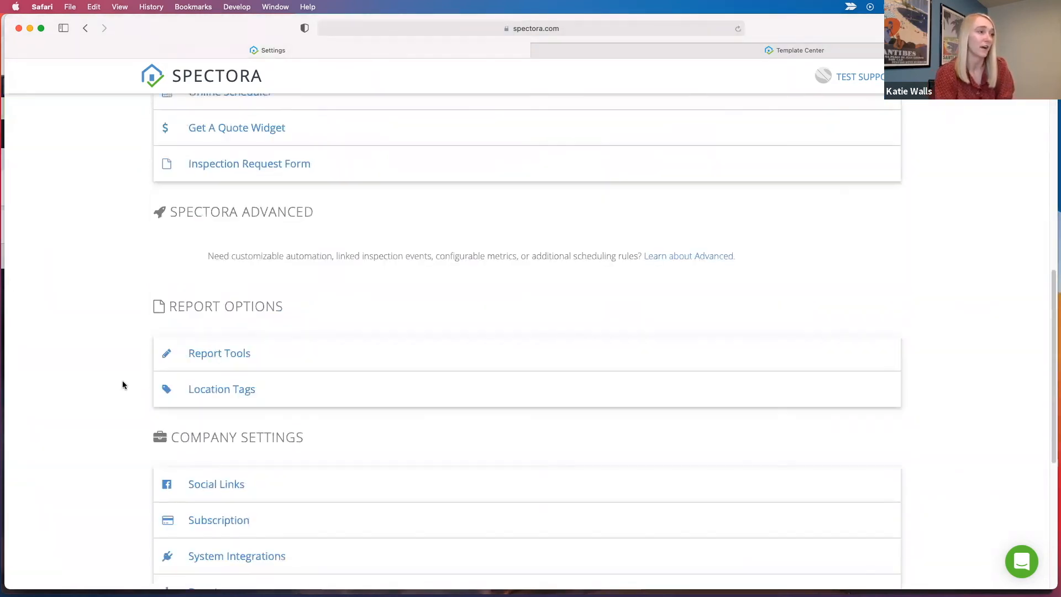
pyautogui.scroll(-3)
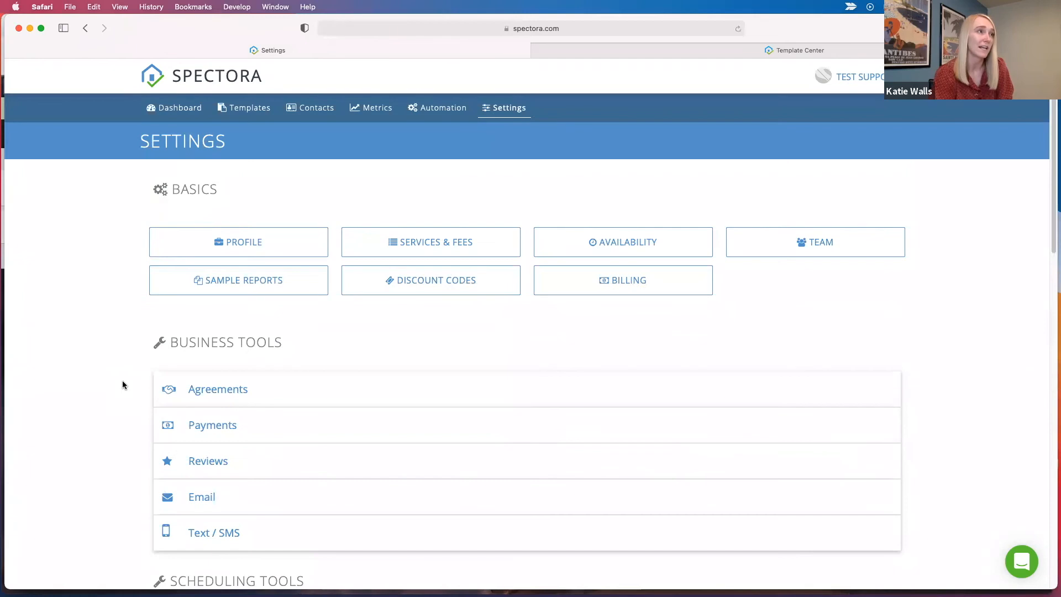
pyautogui.moveTo(180, 107)
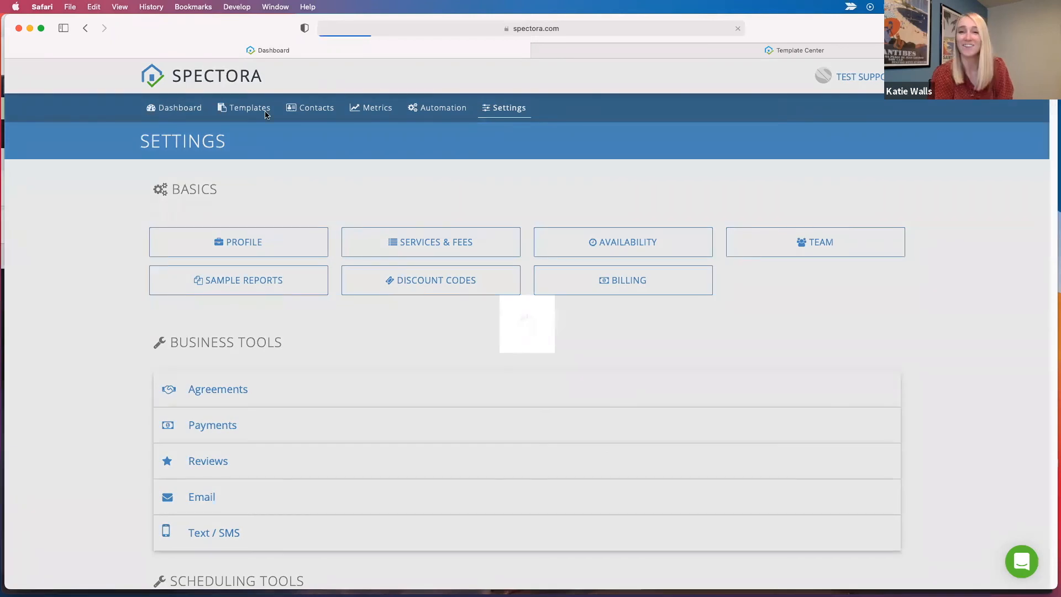
pyautogui.click(179, 107)
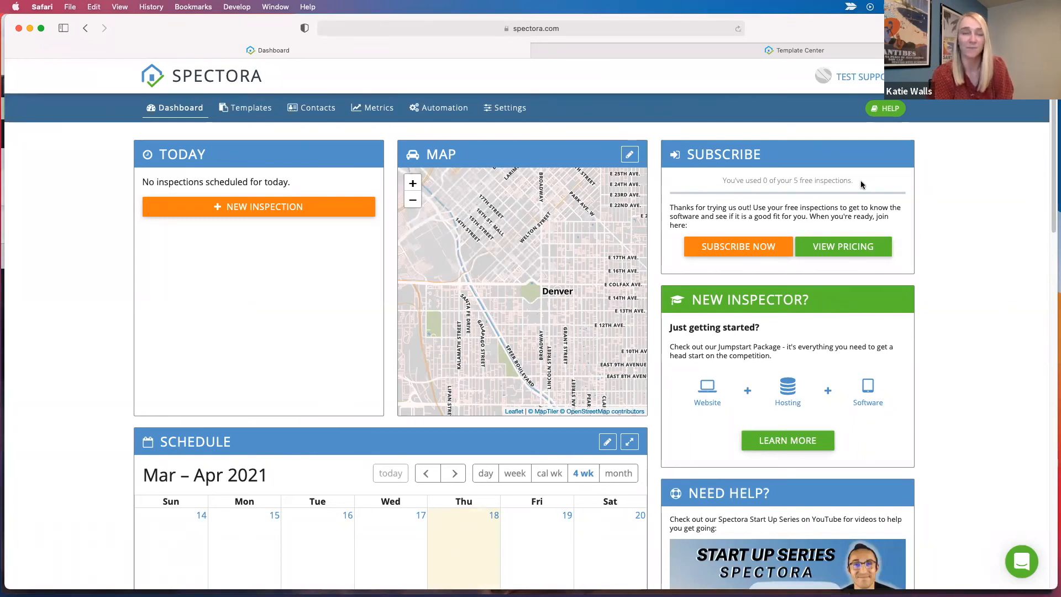
# Step: Search the help chat articles for 'signature' and open the result on adding a signature to a report
pyautogui.scroll(-3)
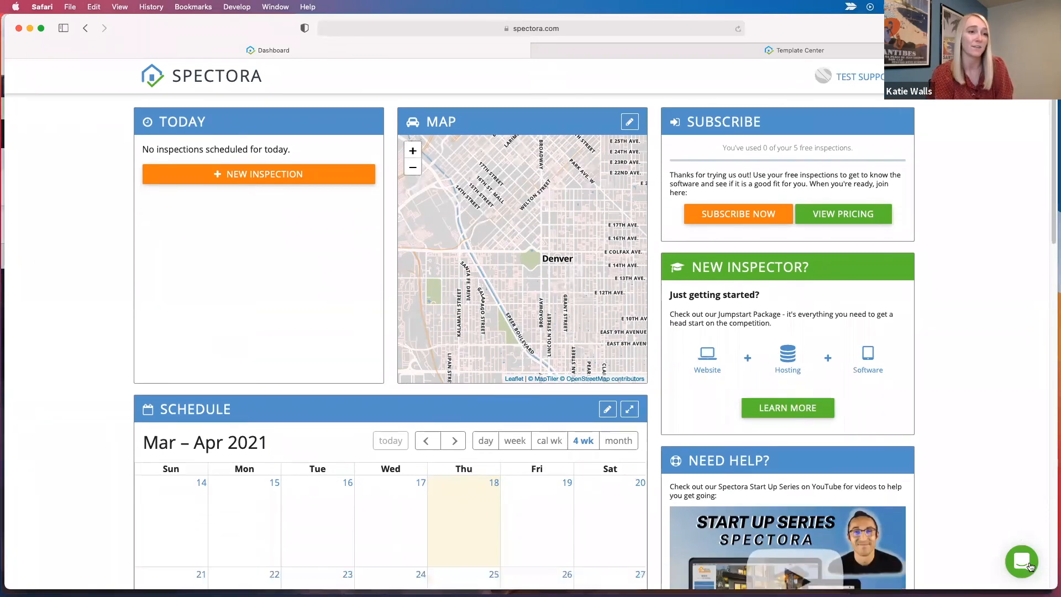
pyautogui.click(1021, 562)
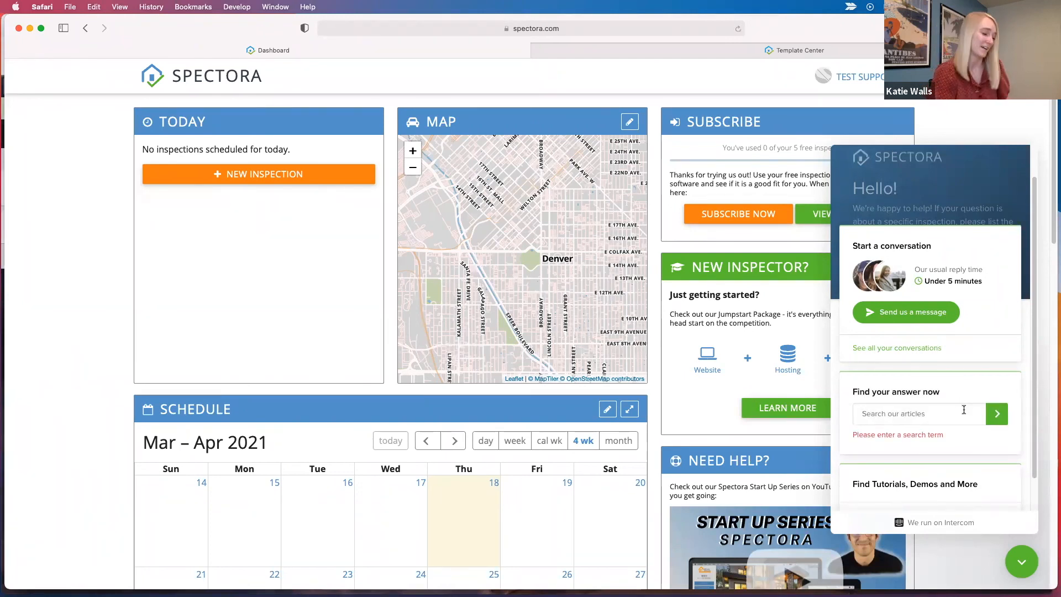
pyautogui.write('signatur')
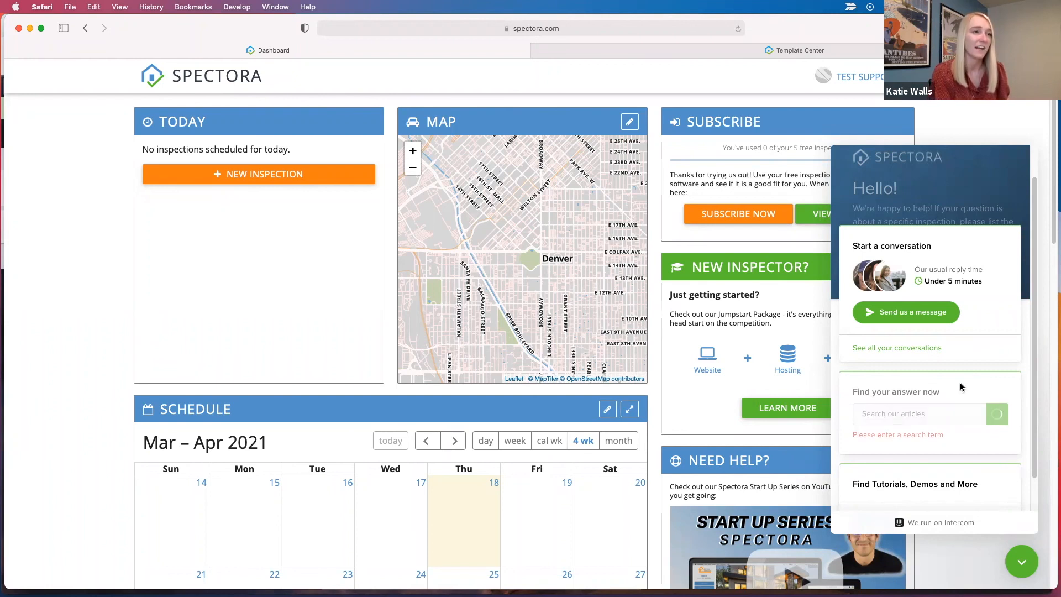
pyautogui.write('signature')
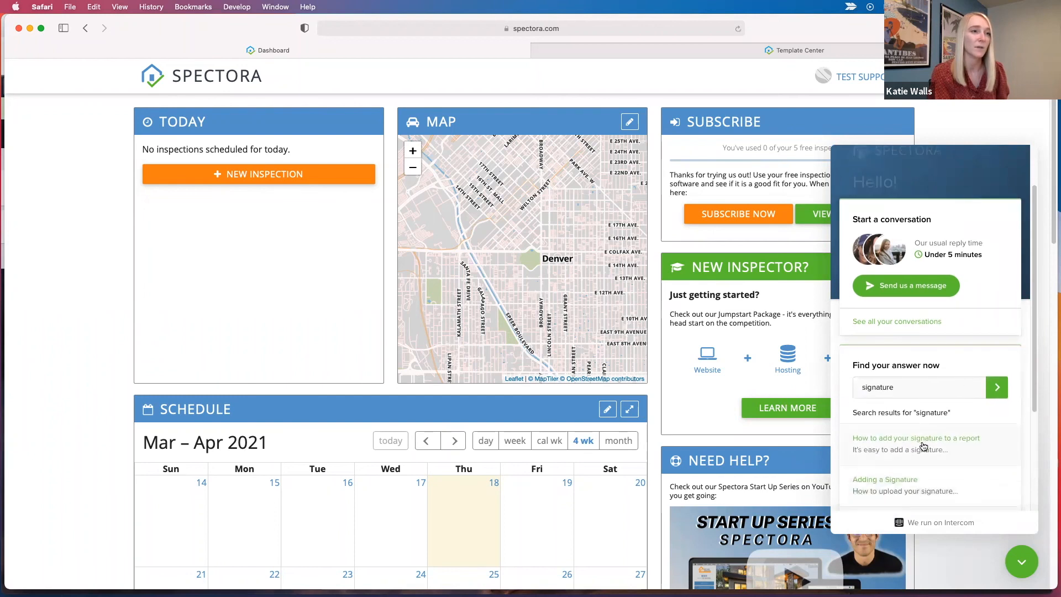
pyautogui.click(915, 438)
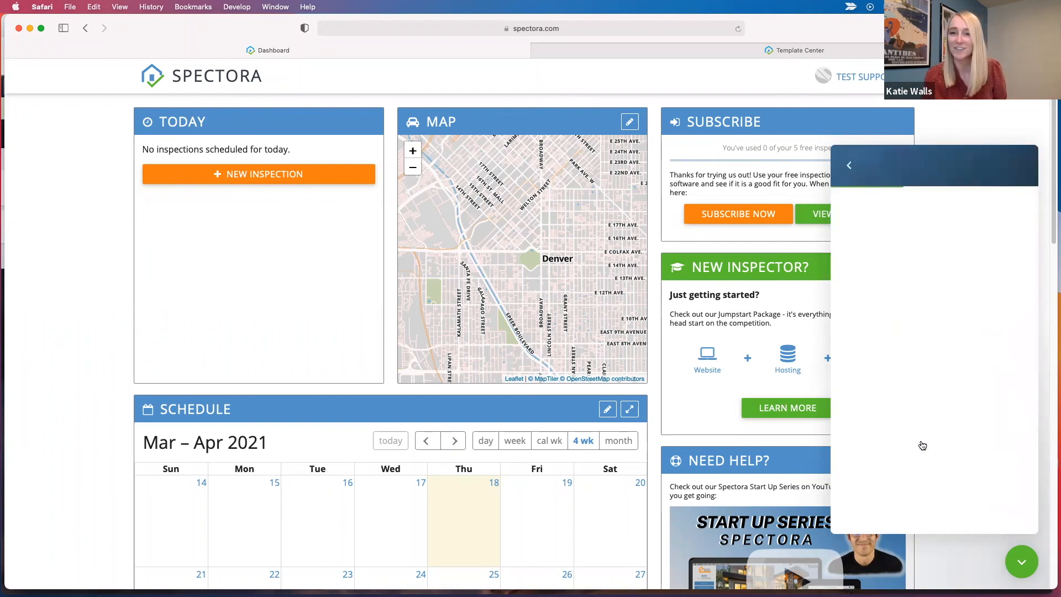